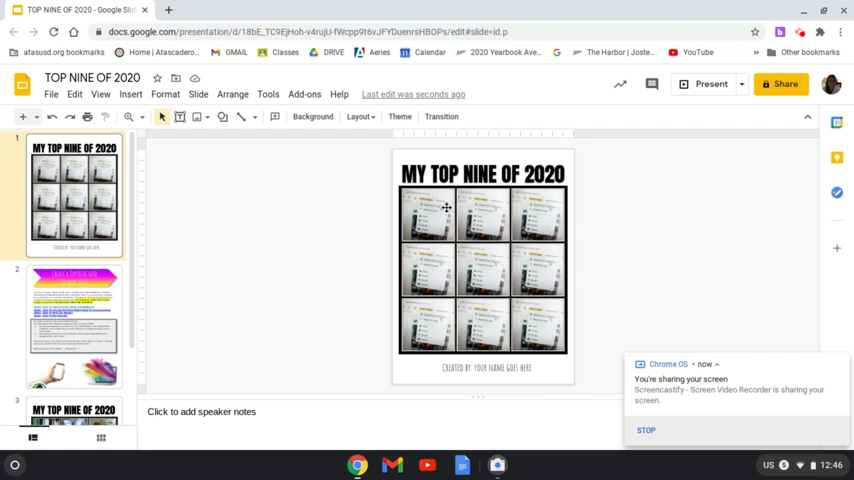
{"action": "mouse_move", "coordinate": [424, 224]}
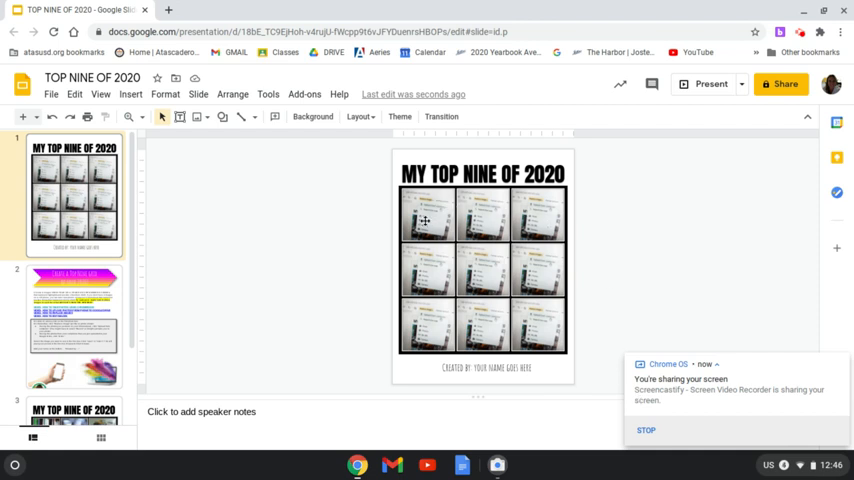
Select the top-left placeholder square and bring up its Replace image source menu
{"action": "left_click", "coordinate": [424, 222]}
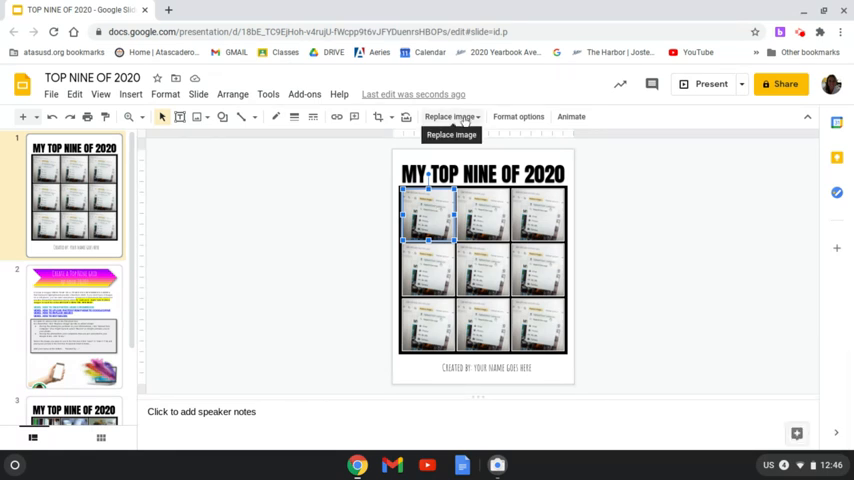
{"action": "left_click", "coordinate": [446, 116]}
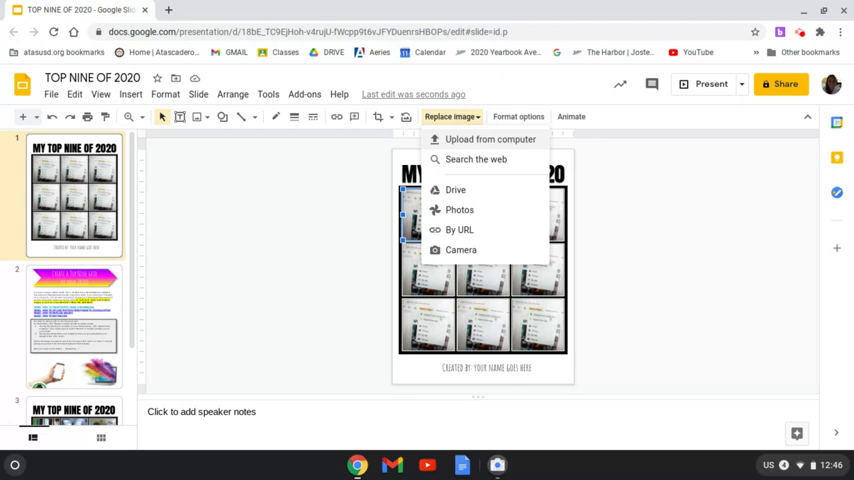
{"action": "mouse_move", "coordinate": [456, 190]}
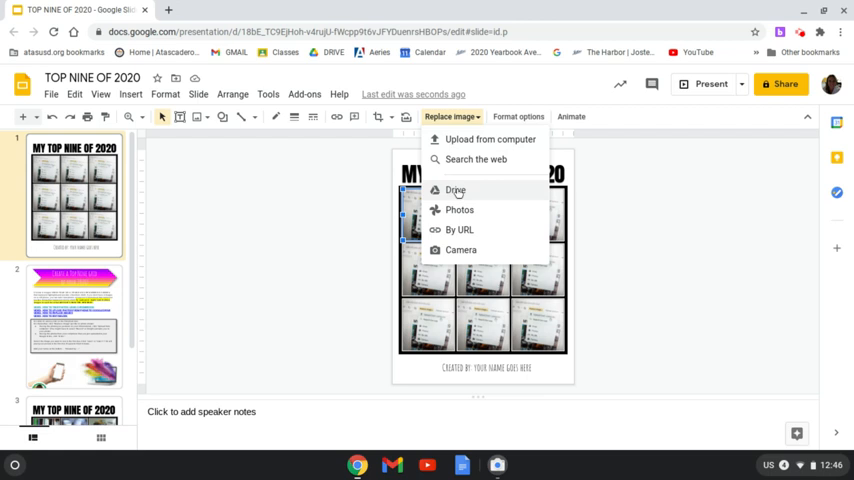
{"action": "mouse_move", "coordinate": [450, 190]}
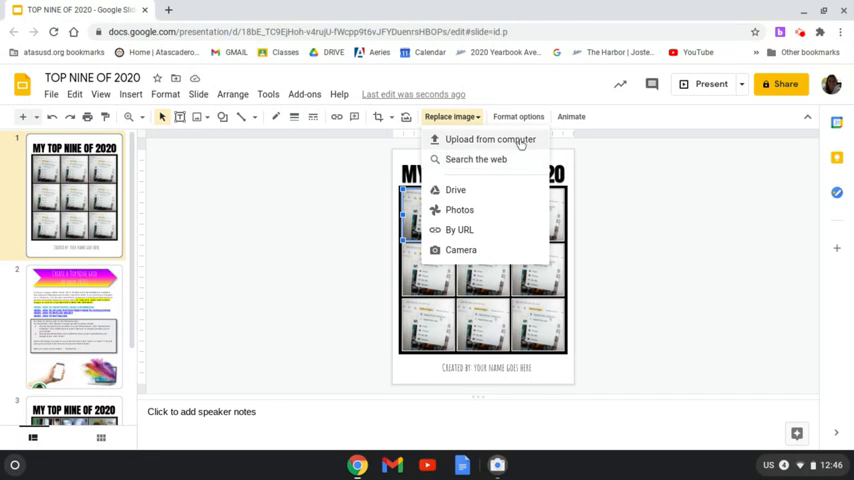
{"action": "mouse_move", "coordinate": [456, 190]}
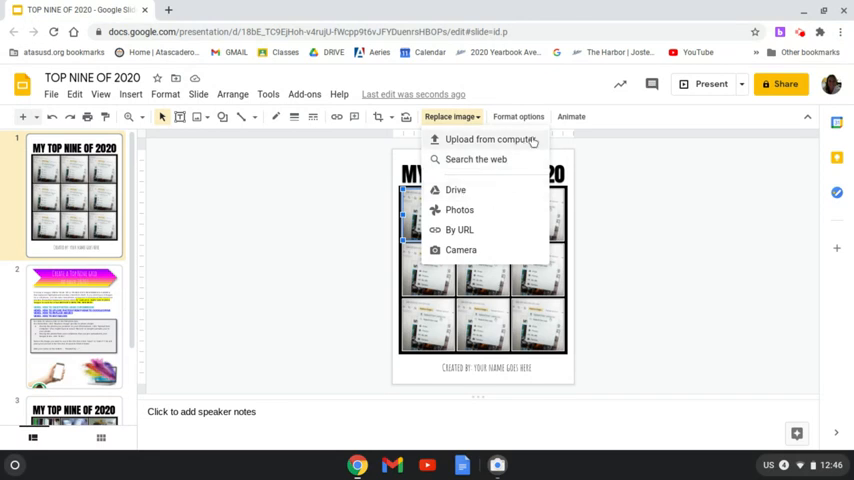
Upload the bookshelf JPEG from Downloads into the top-left square
{"action": "left_click", "coordinate": [490, 140]}
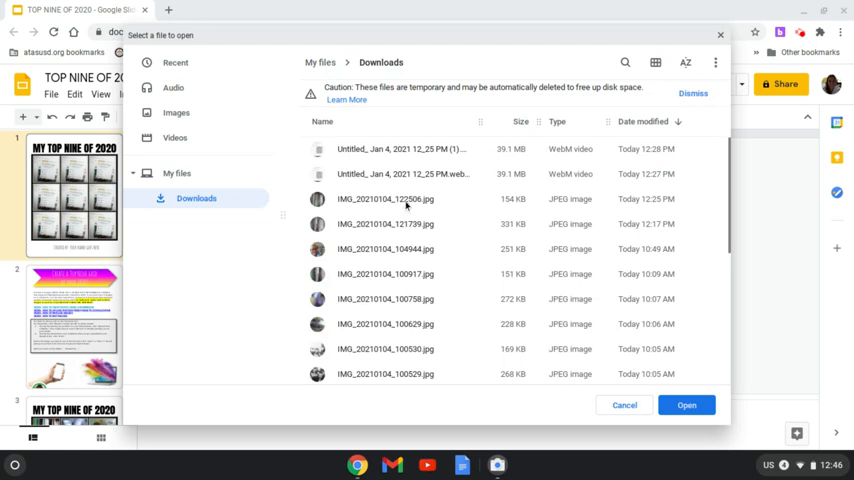
{"action": "left_click", "coordinate": [384, 198]}
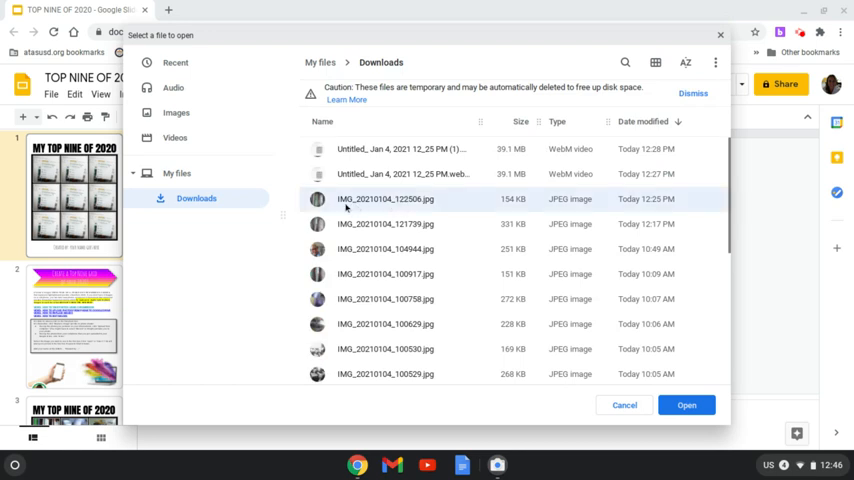
{"action": "left_click", "coordinate": [686, 404]}
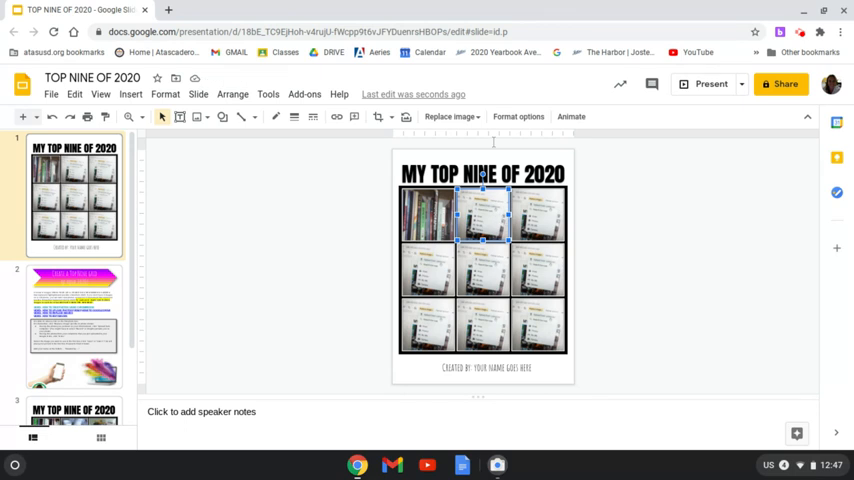
Swap the dog-walk shadow photo from Drive into the top-middle square
{"action": "left_click", "coordinate": [448, 116]}
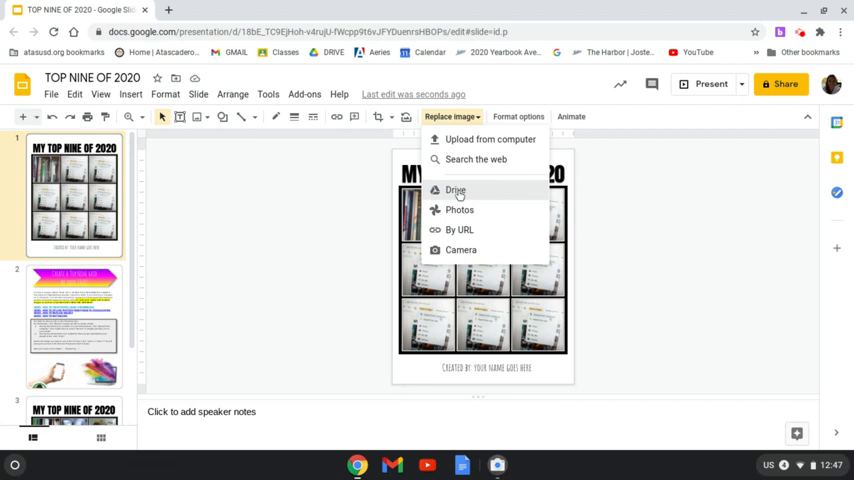
{"action": "left_click", "coordinate": [456, 190]}
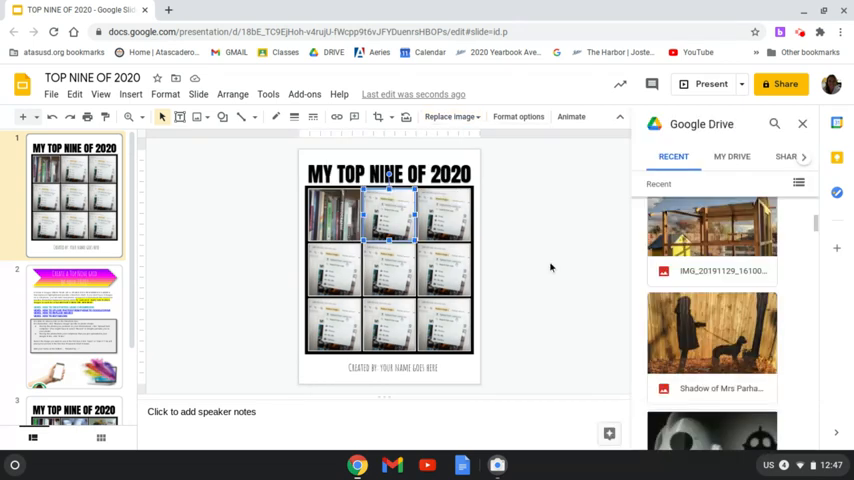
{"action": "mouse_move", "coordinate": [710, 358]}
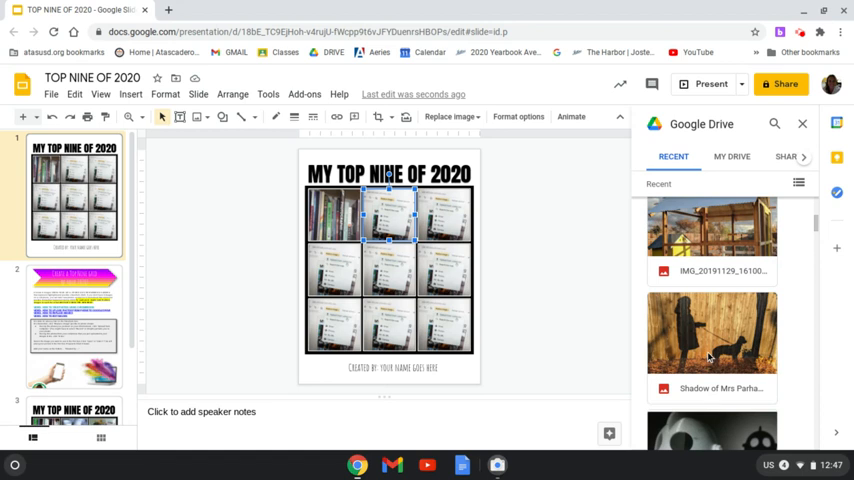
{"action": "mouse_move", "coordinate": [686, 348]}
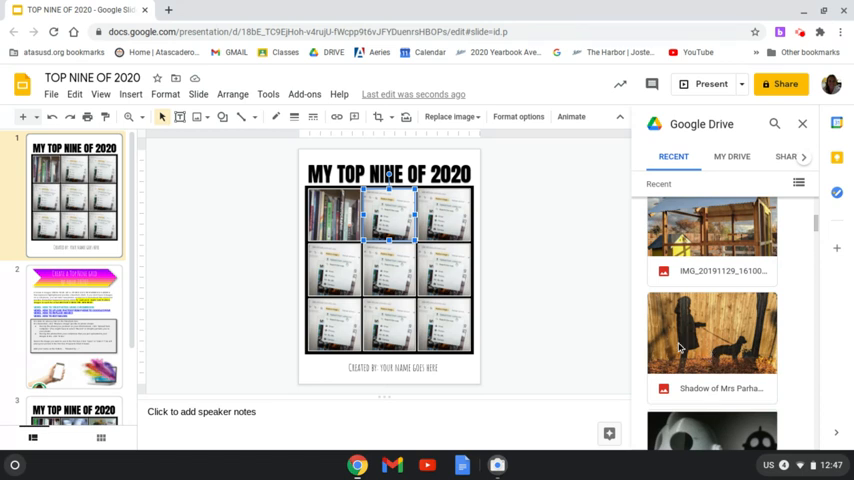
{"action": "mouse_move", "coordinate": [704, 332]}
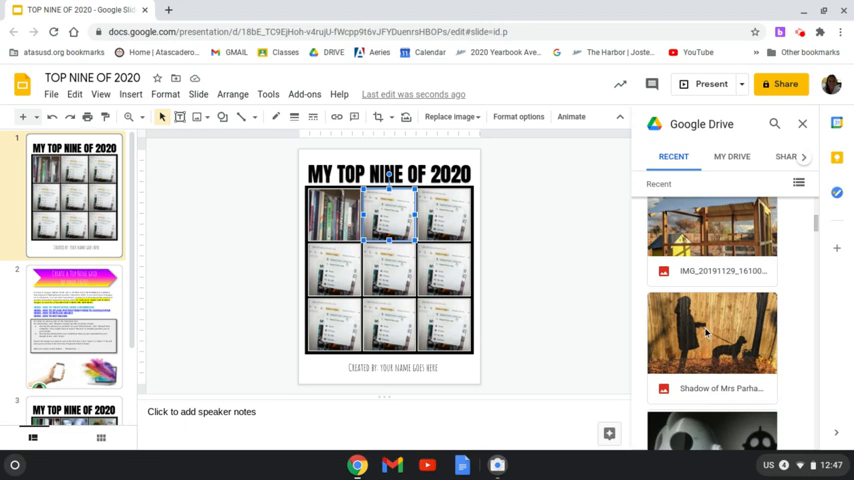
{"action": "left_click", "coordinate": [714, 332]}
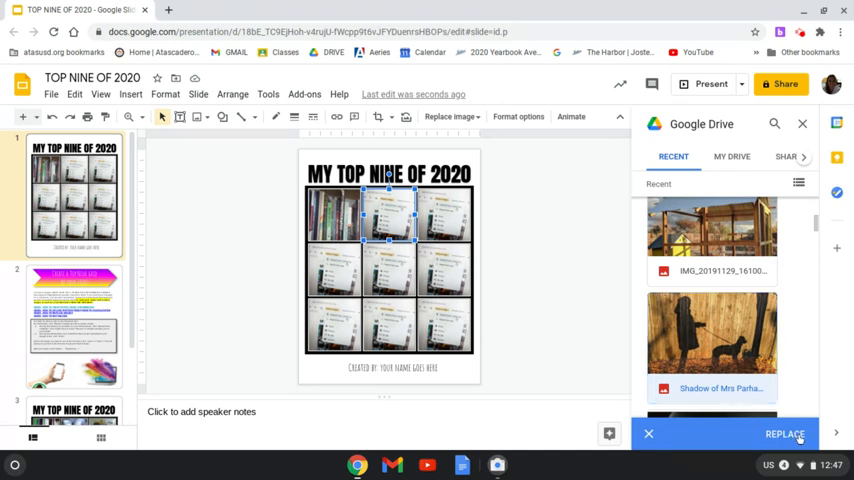
{"action": "left_click", "coordinate": [784, 436]}
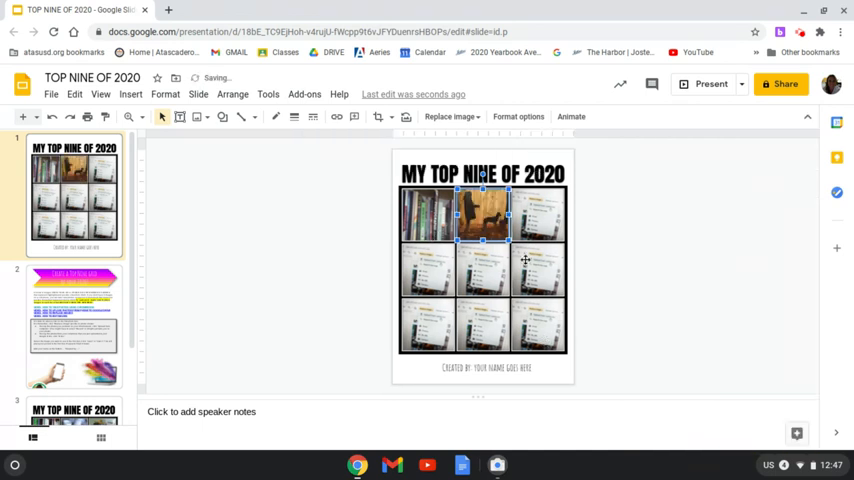